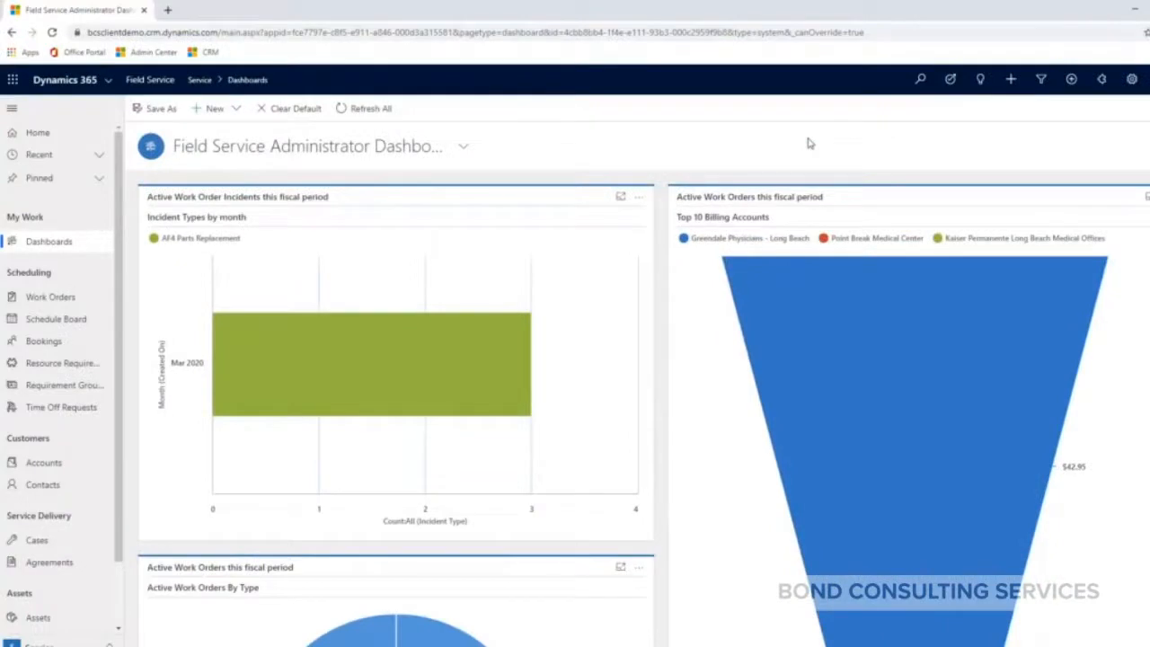
mouse_move(819, 123)
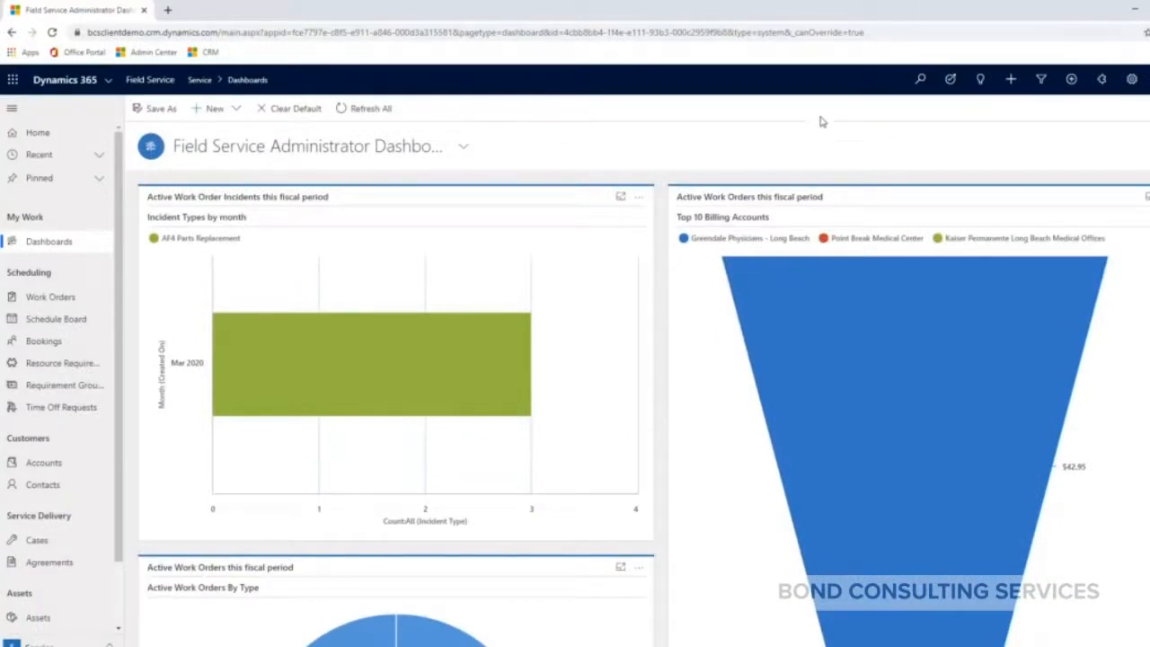
mouse_move(603, 160)
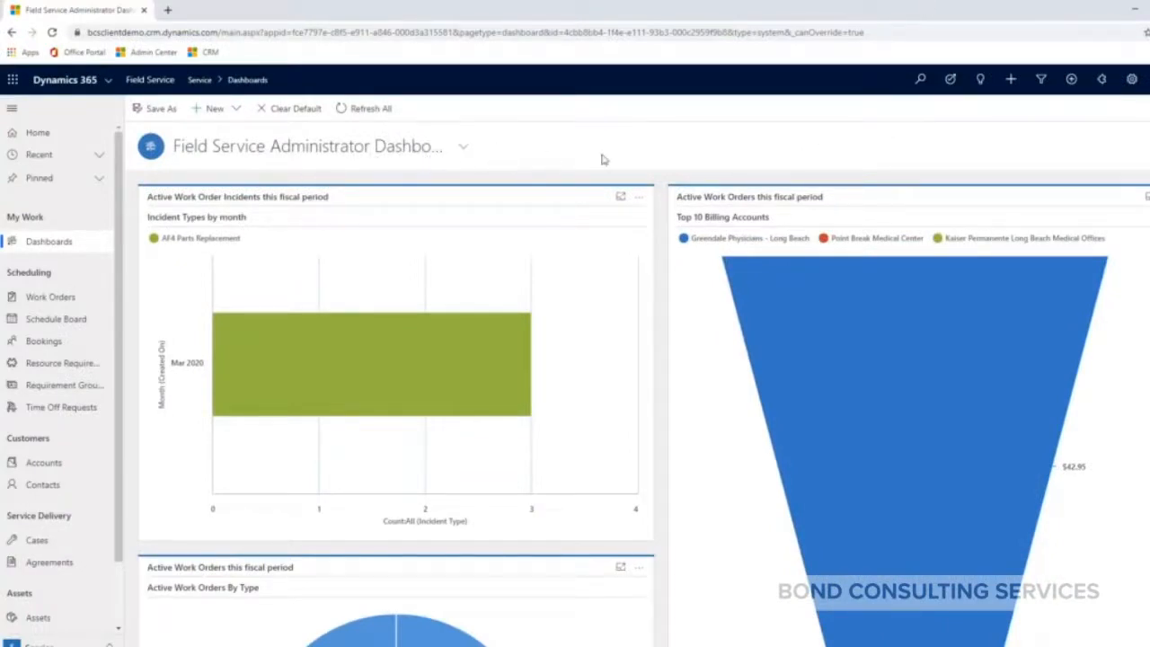
mouse_move(625, 185)
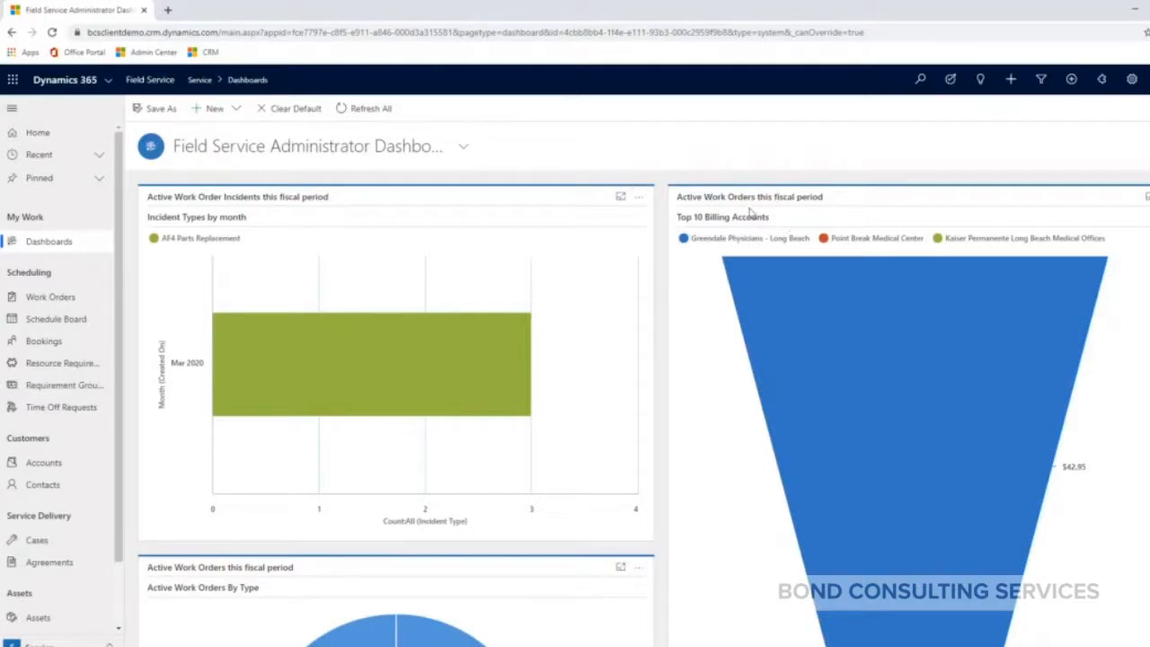
mouse_move(747, 156)
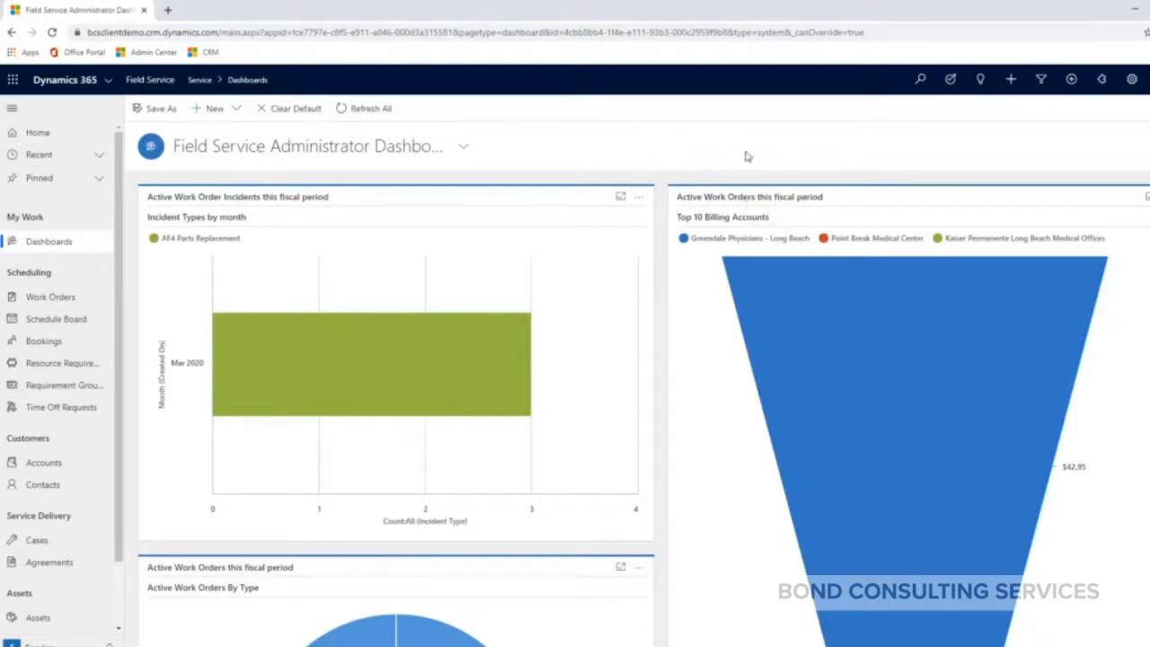
mouse_move(754, 155)
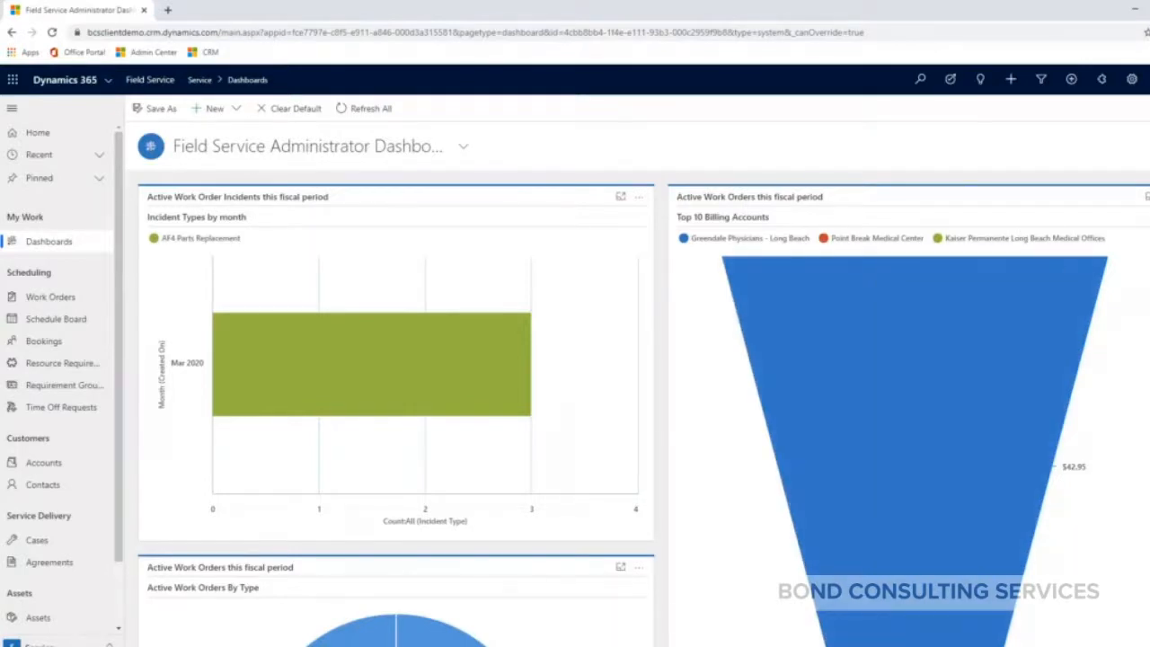
mouse_move(523, 350)
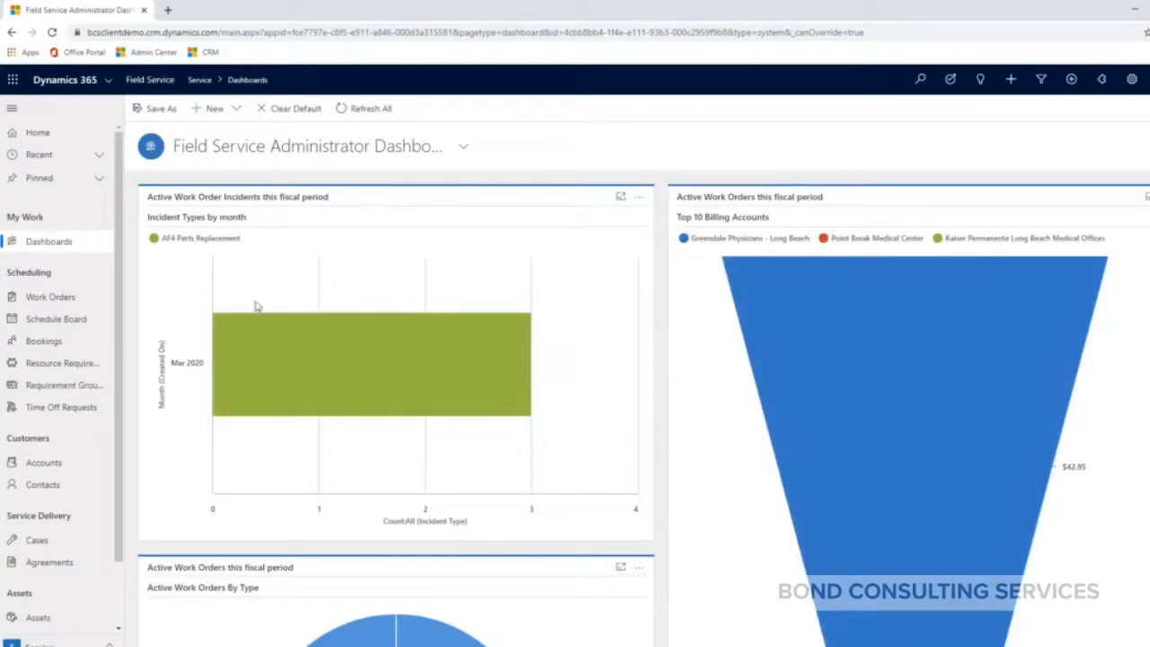
mouse_move(327, 395)
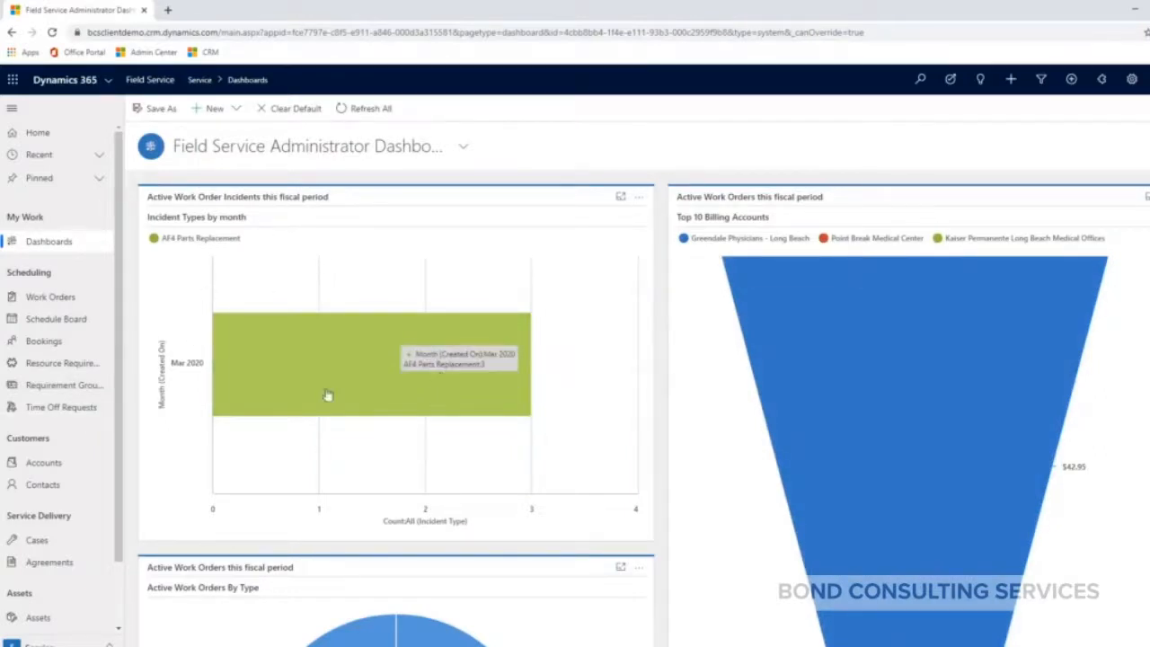
mouse_move(350, 388)
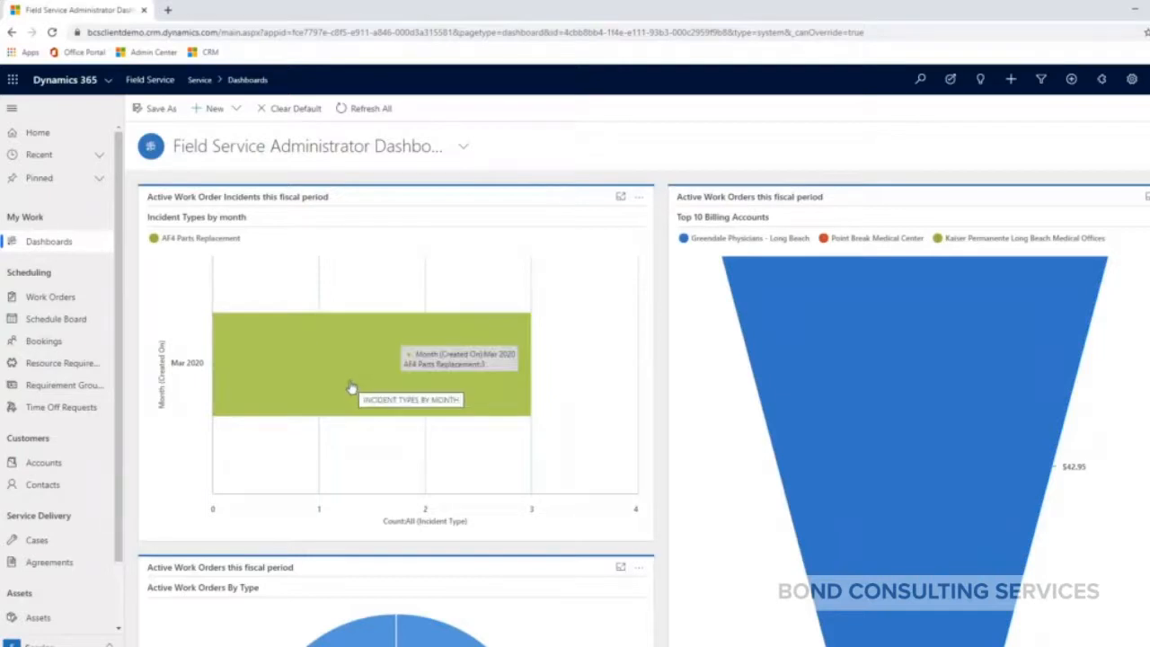
mouse_move(316, 395)
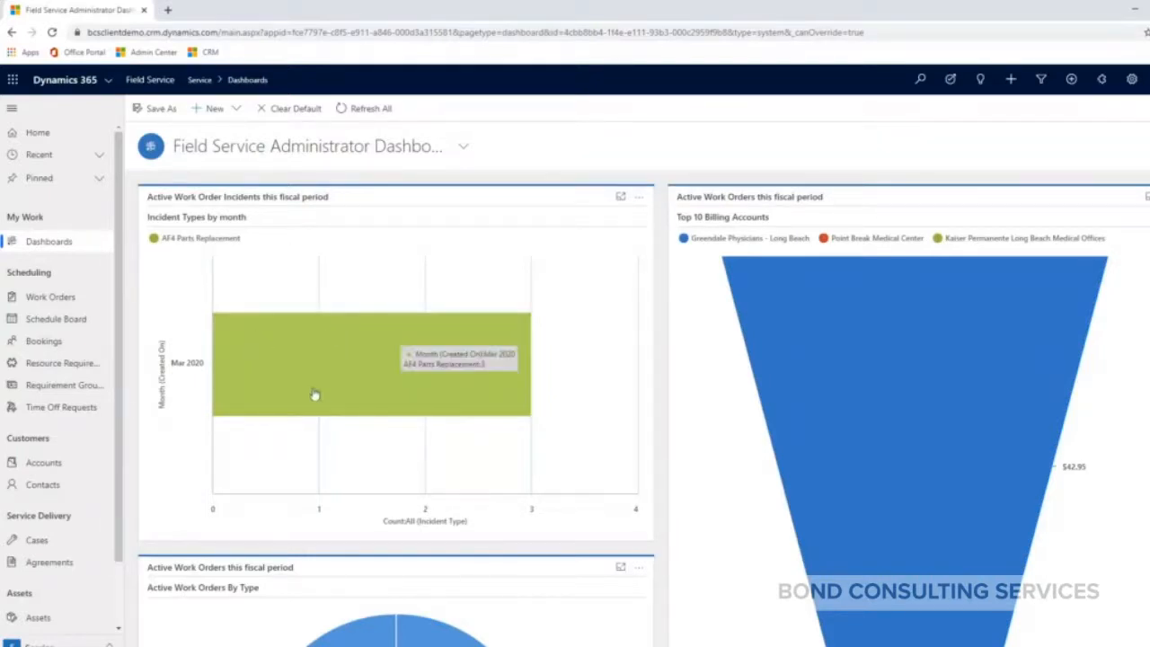
mouse_move(392, 494)
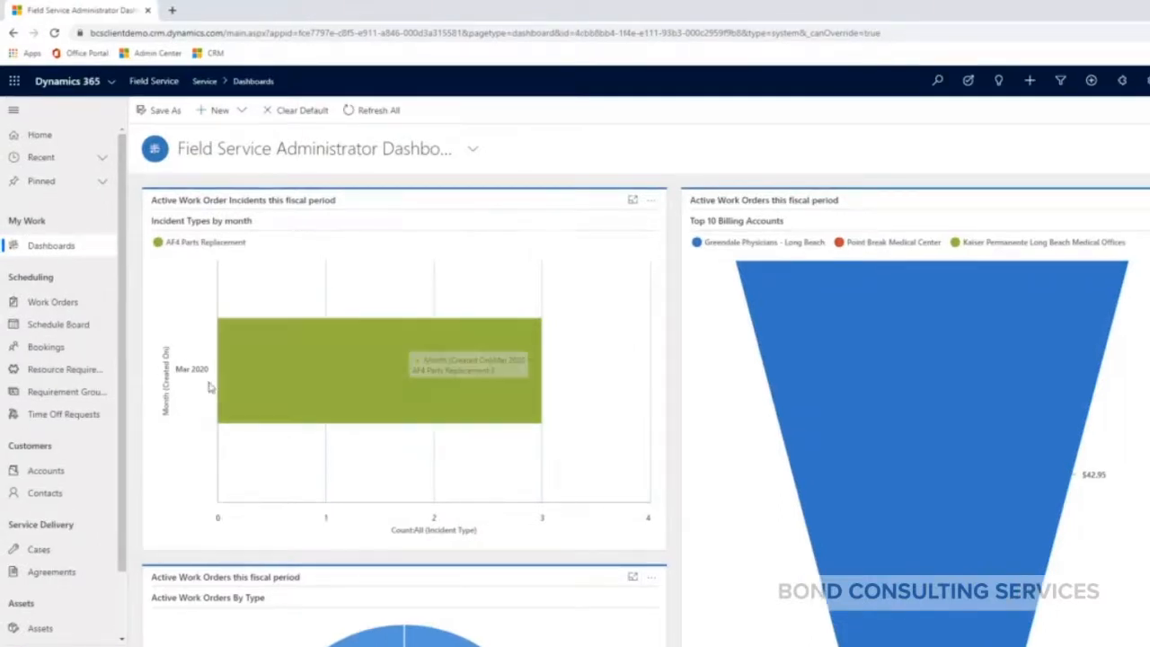
mouse_move(377, 399)
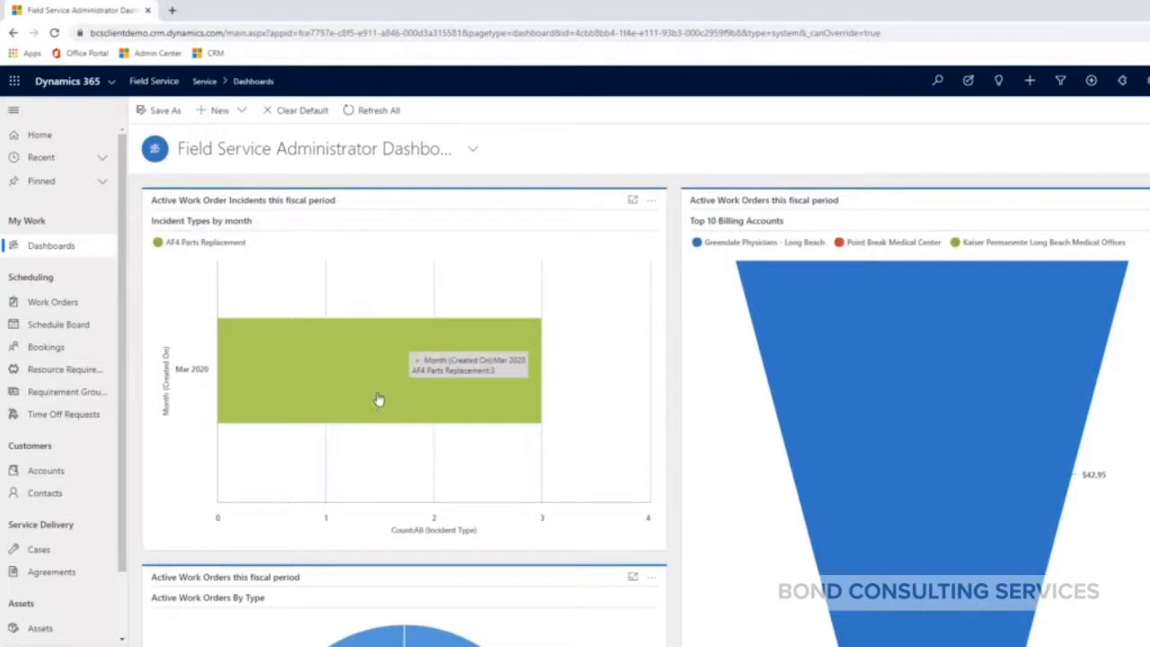
scroll(down, 3)
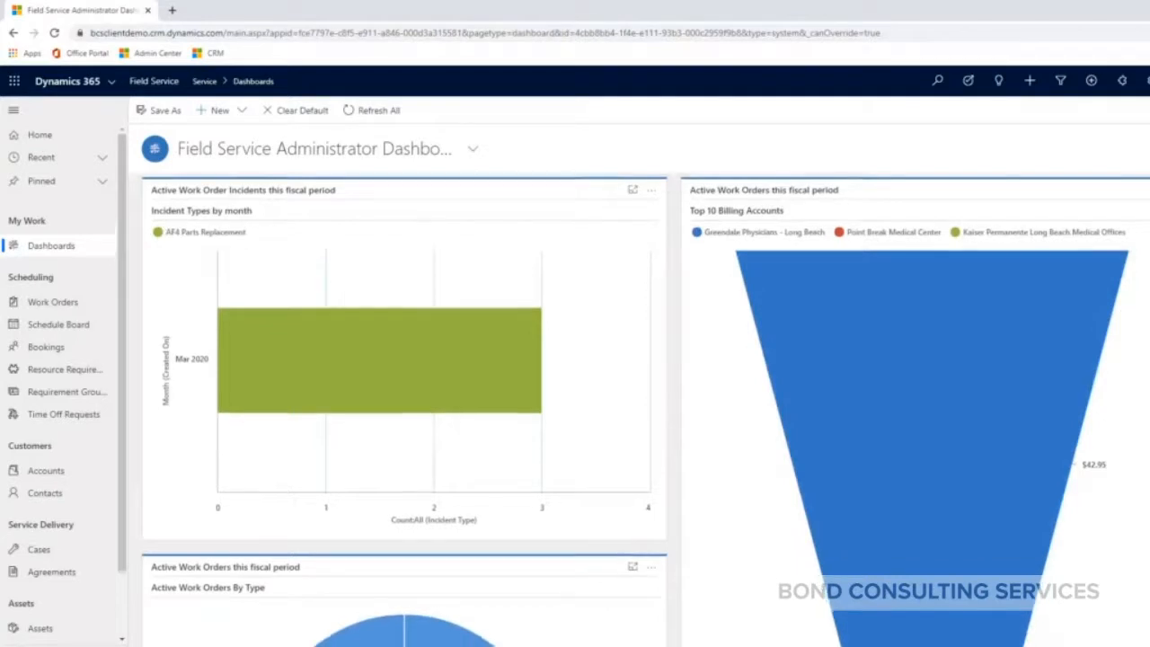
scroll(down, 3)
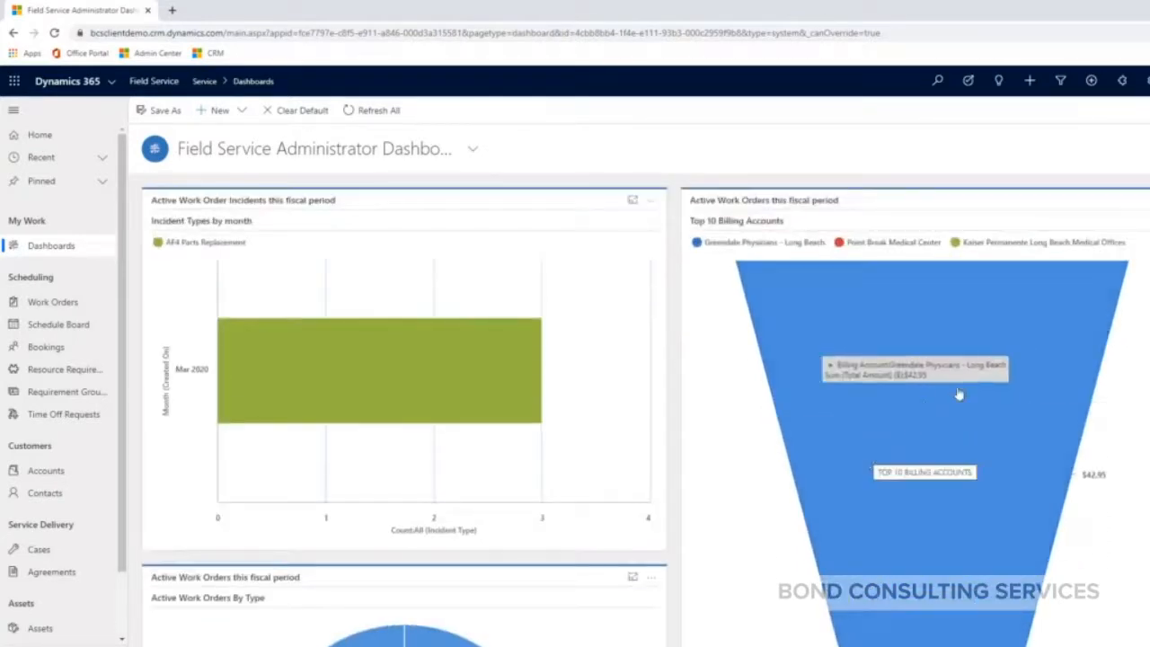
scroll(down, 3)
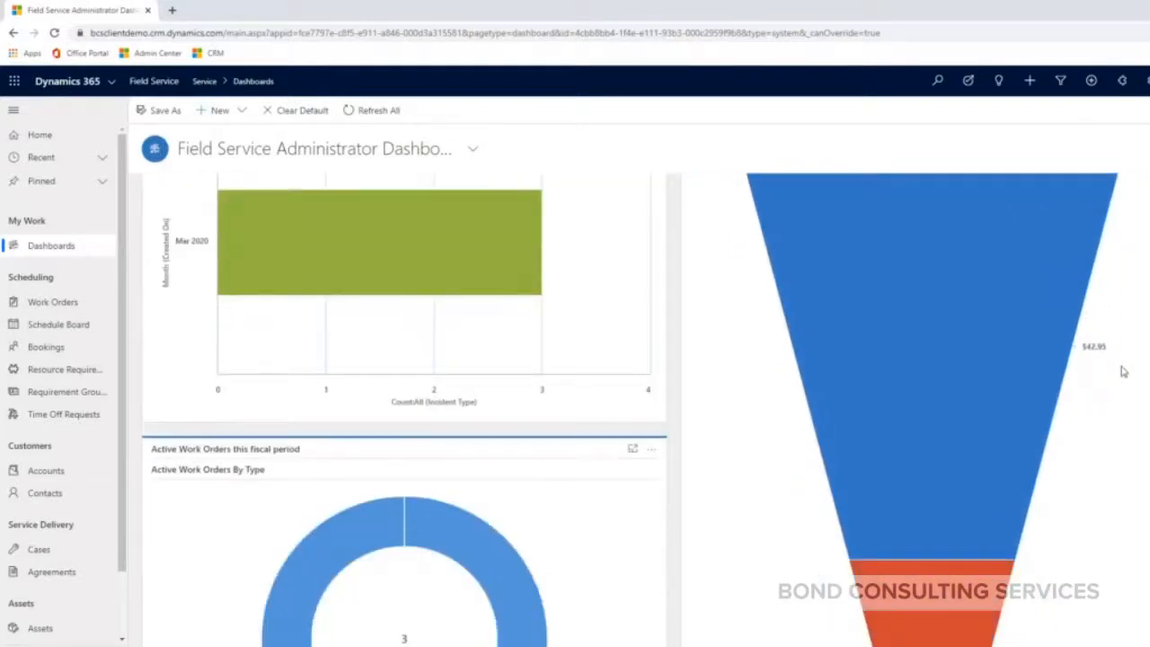
scroll(up, 3)
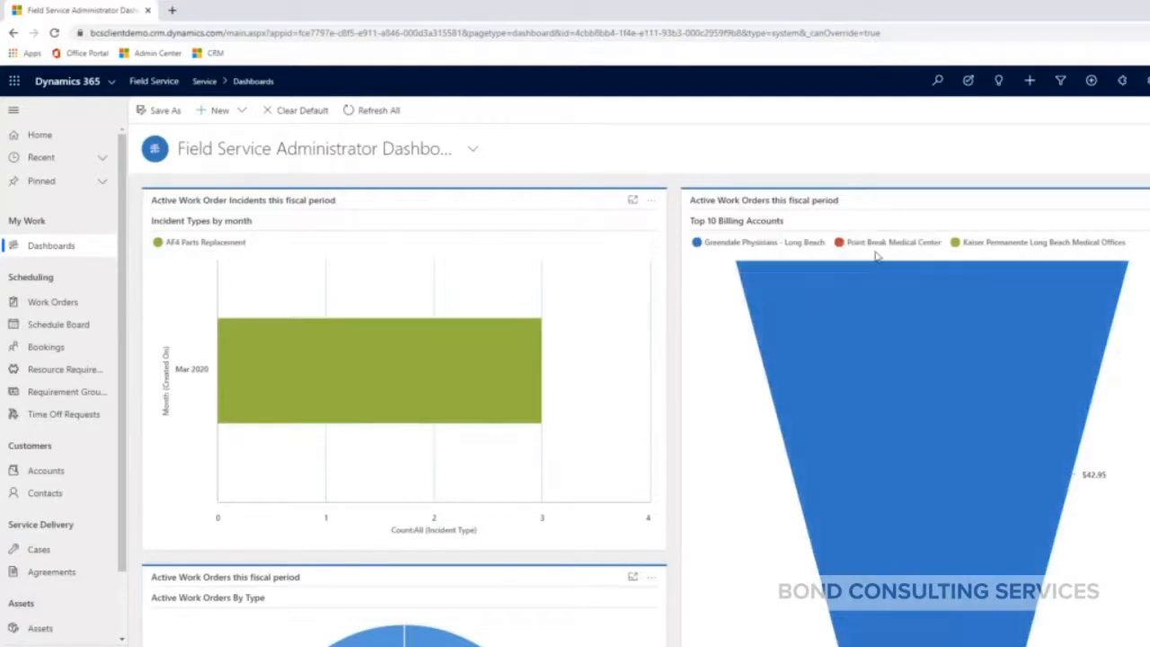
scroll(down, 3)
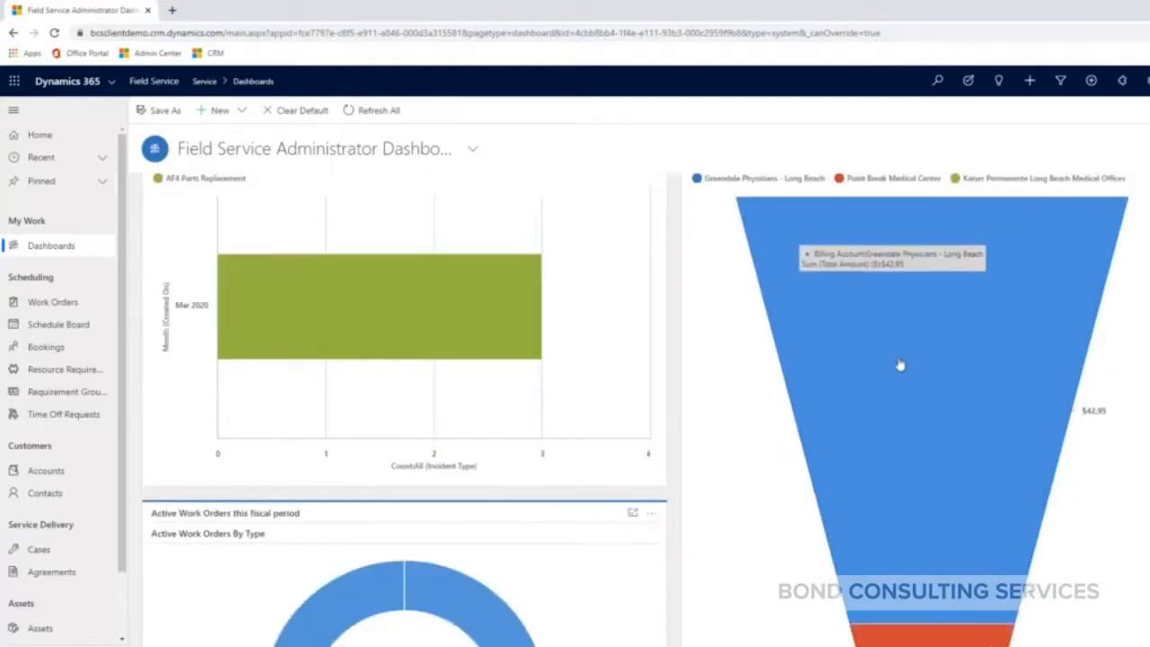
scroll(down, 3)
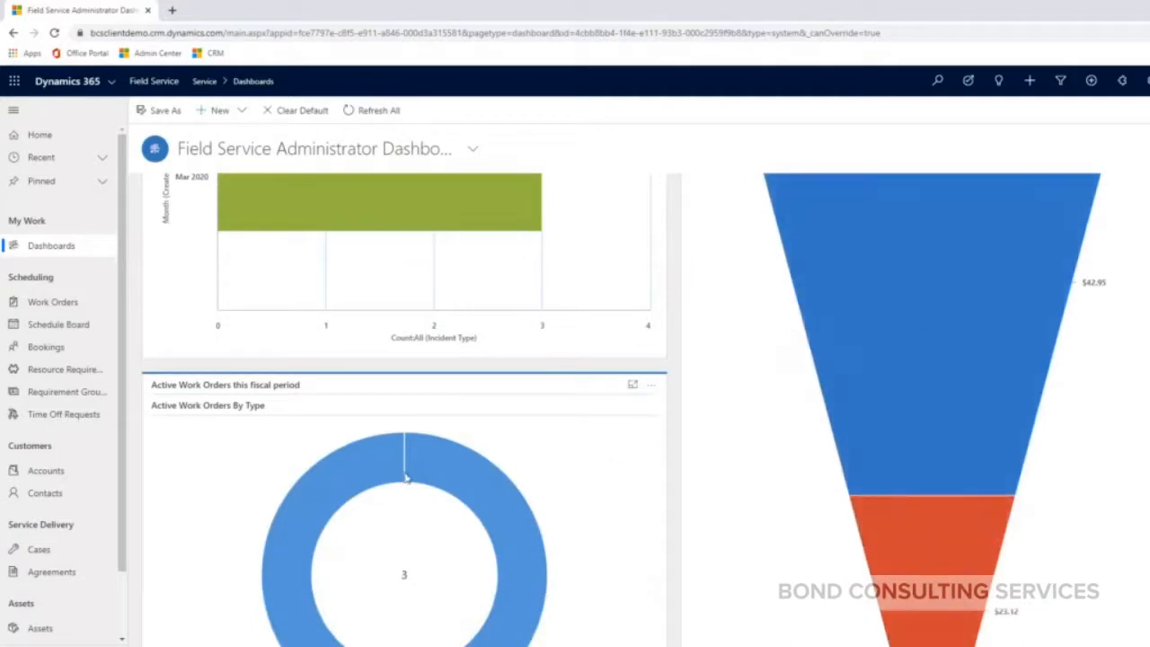
scroll(down, 3)
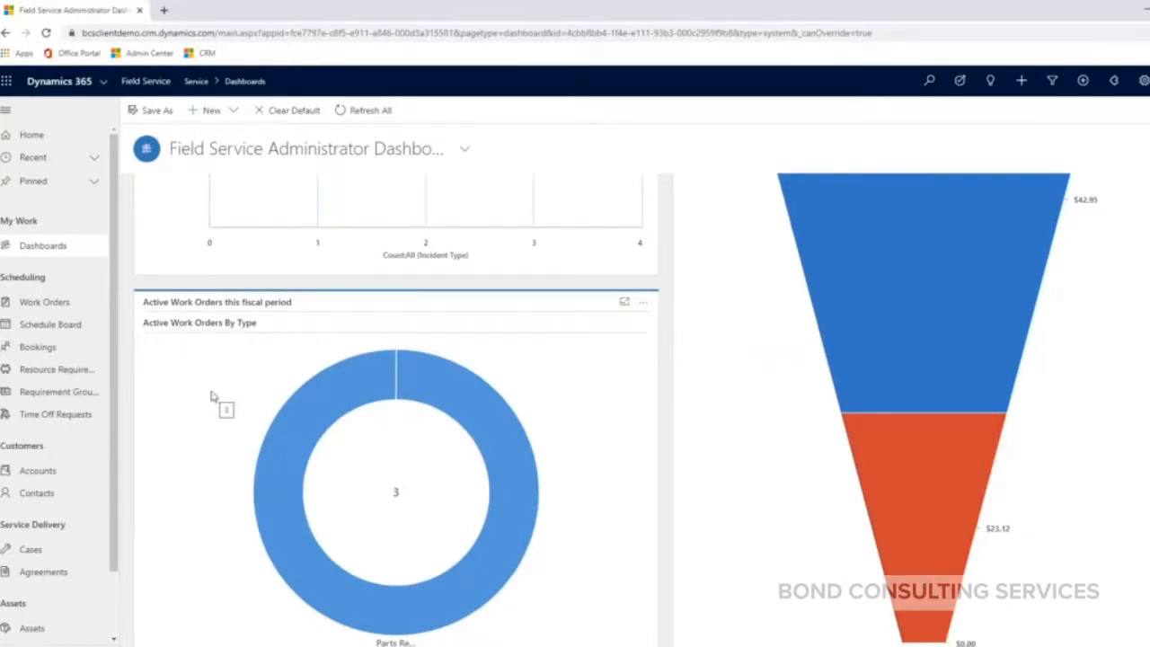
mouse_move(467, 593)
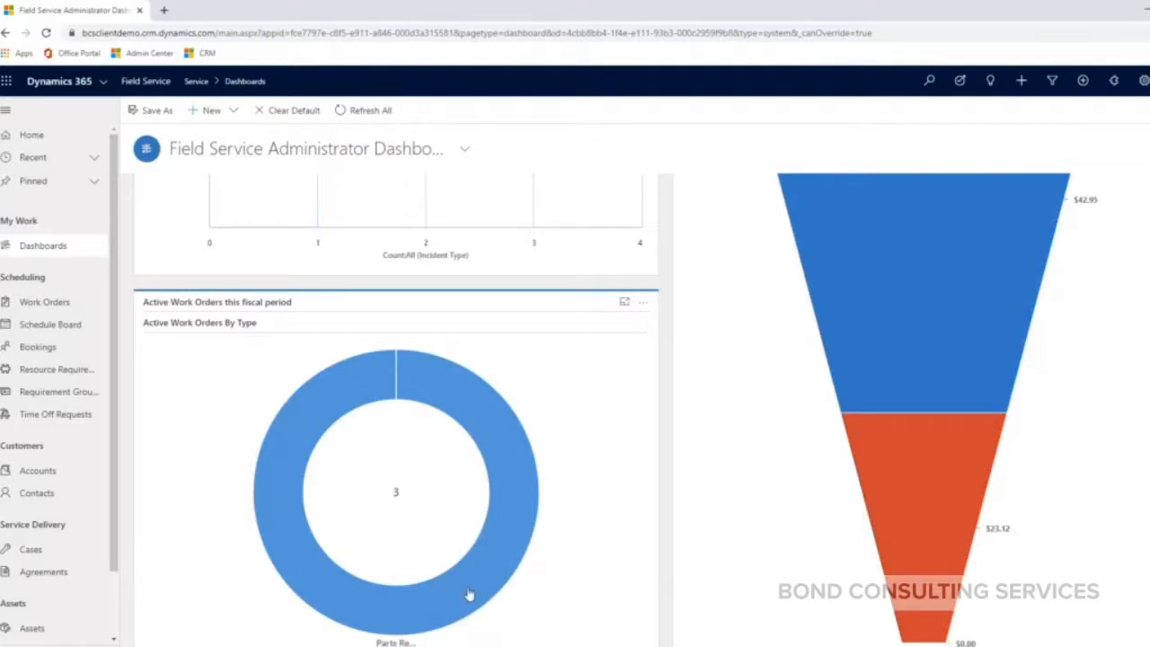
mouse_move(370, 638)
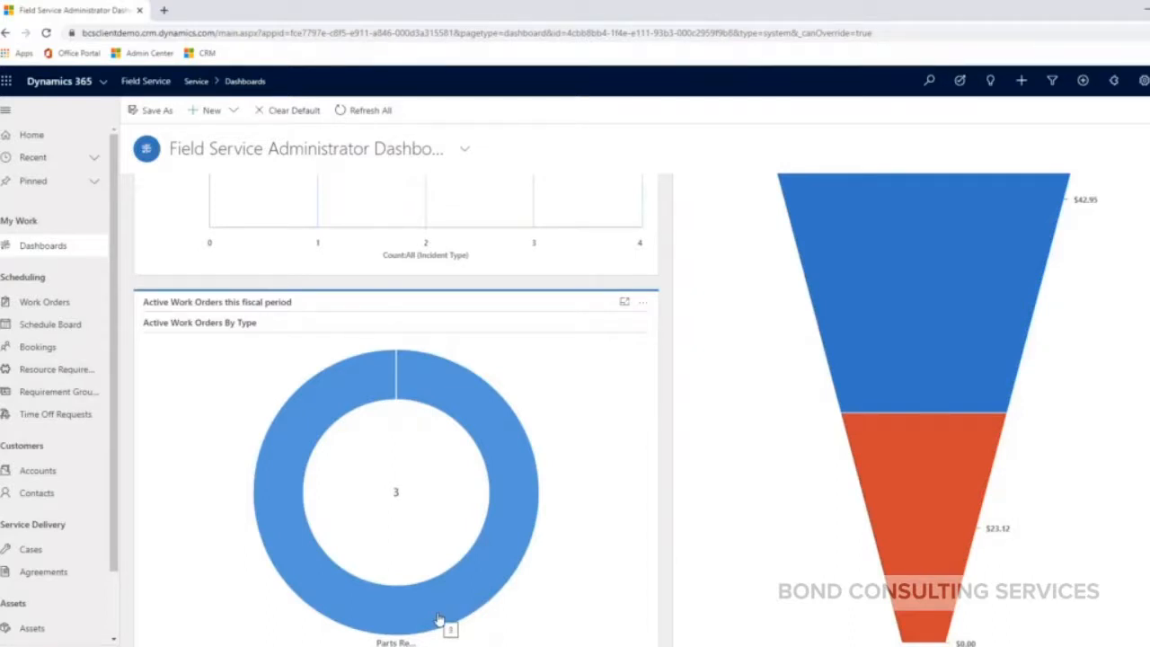
mouse_move(553, 535)
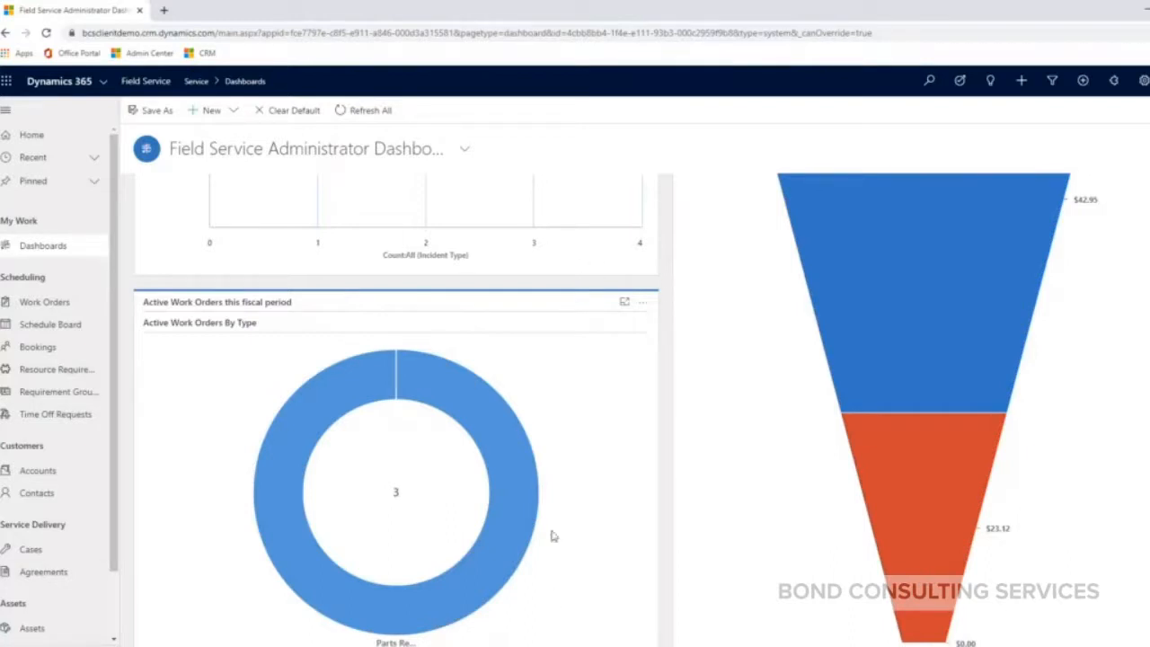
scroll(up, 3)
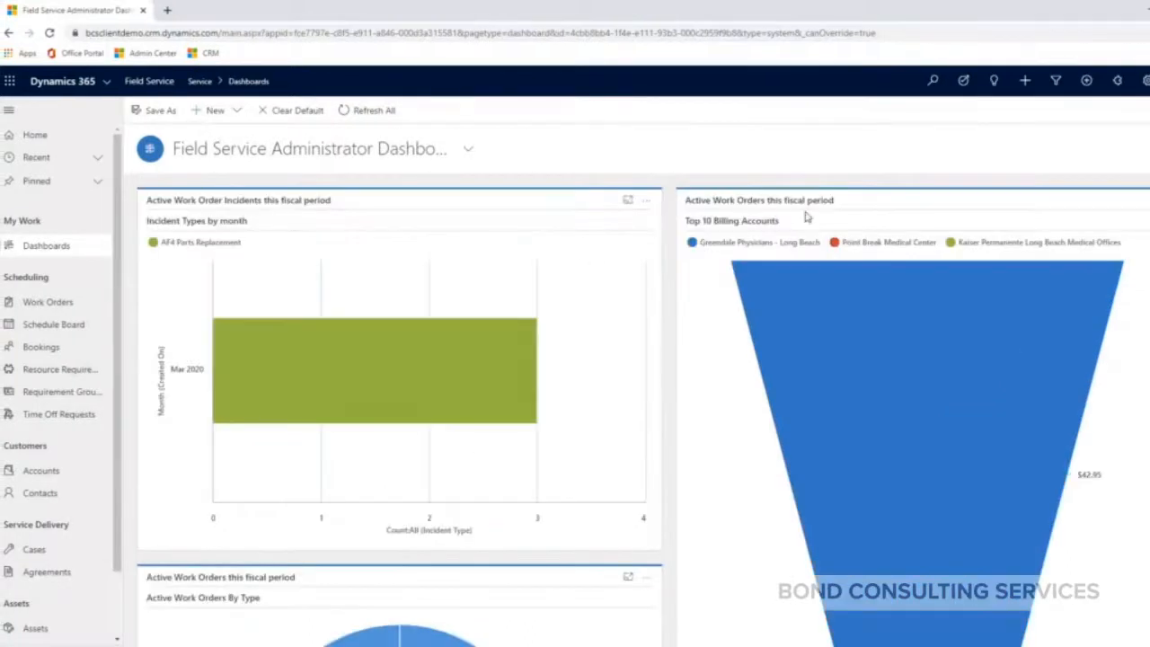
mouse_move(780, 231)
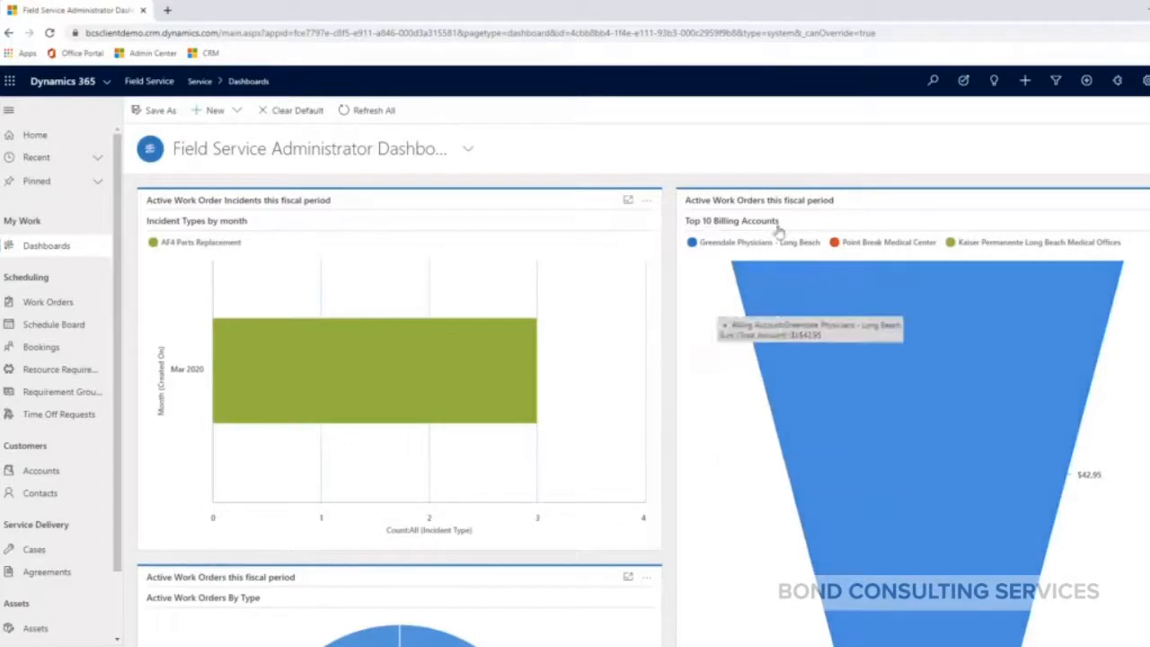
mouse_move(664, 161)
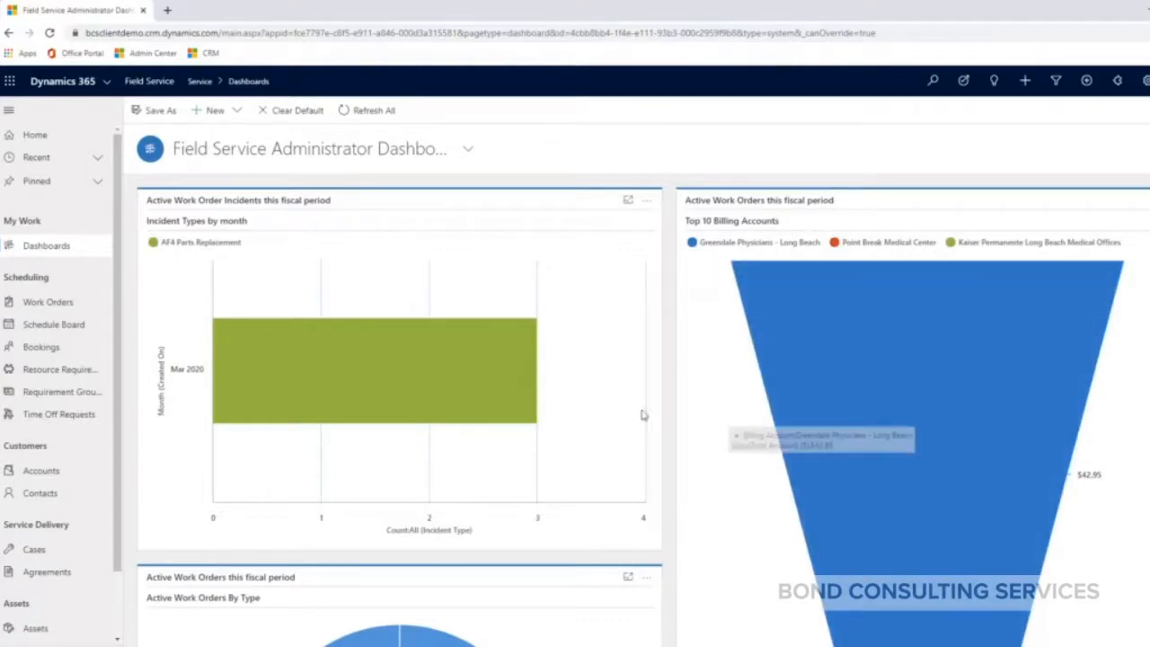
mouse_move(682, 501)
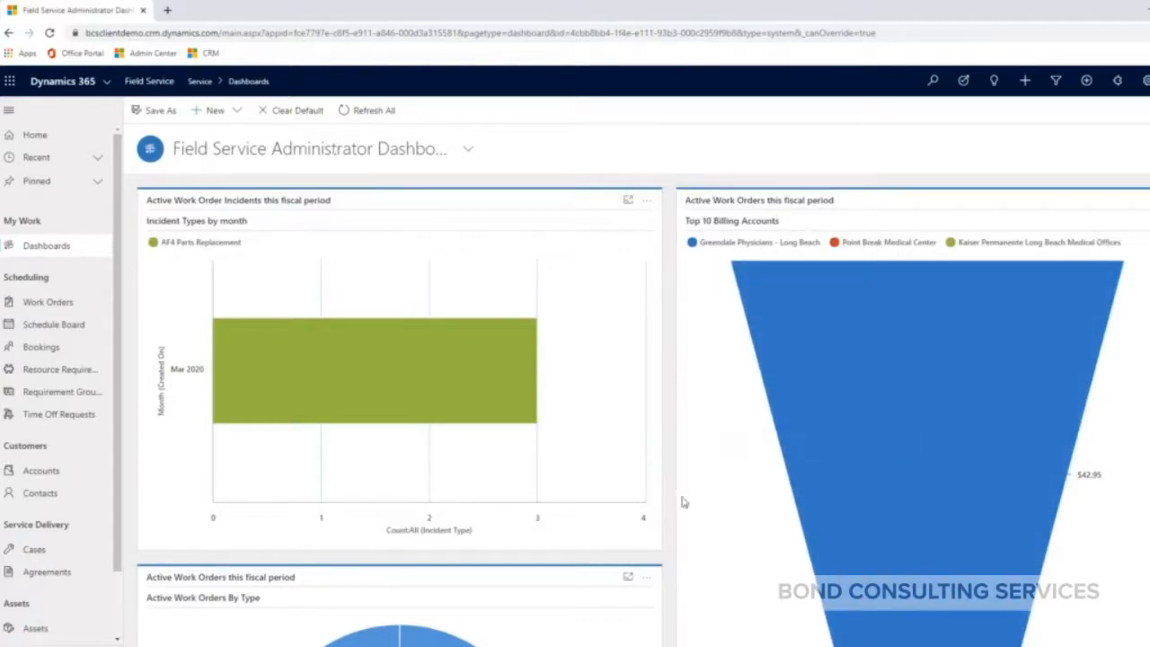